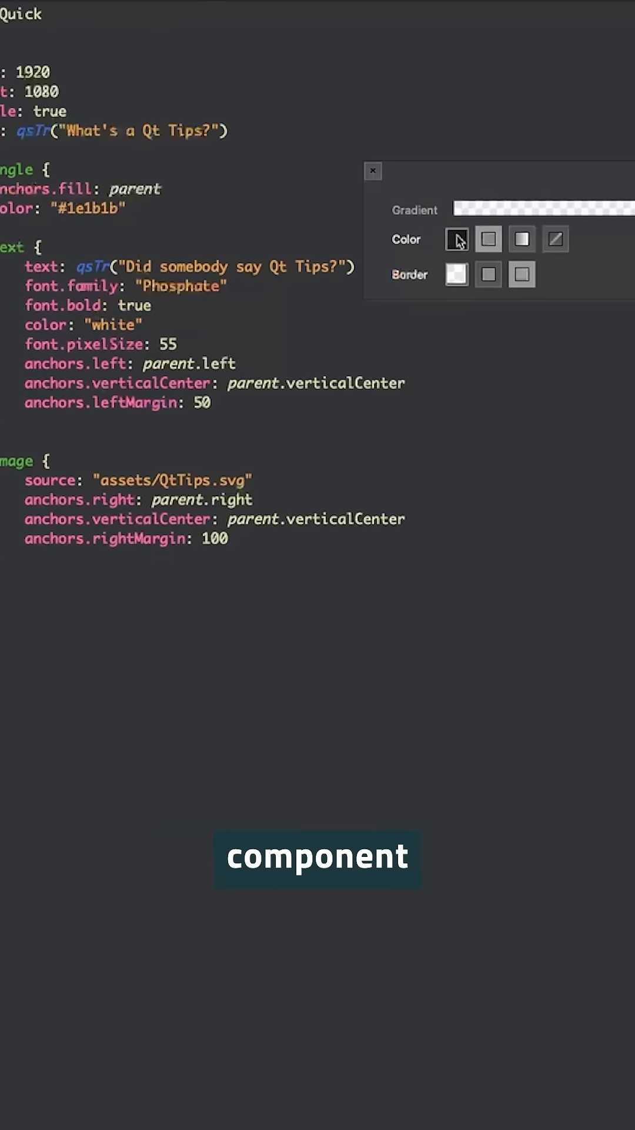
Give the background Rectangle a two-stop gradient fill via its Qt Quick toolbar.
left_click(458, 239)
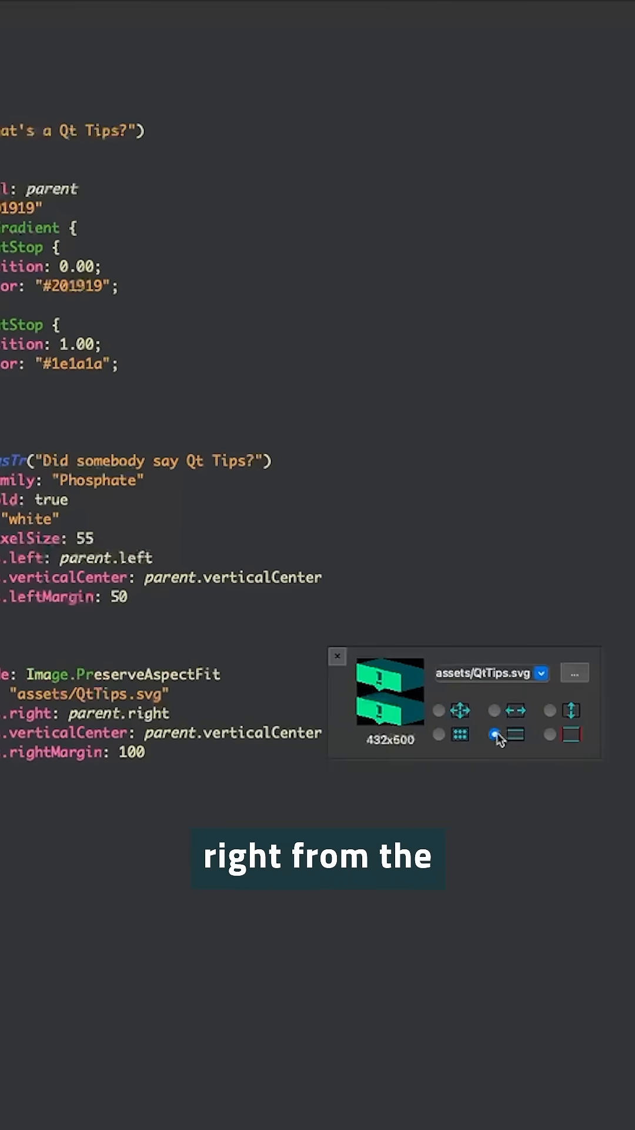
Reset the image to stretch fill mode and preview QtTips.svg enlarged with adjusted zoom.
left_click(439, 710)
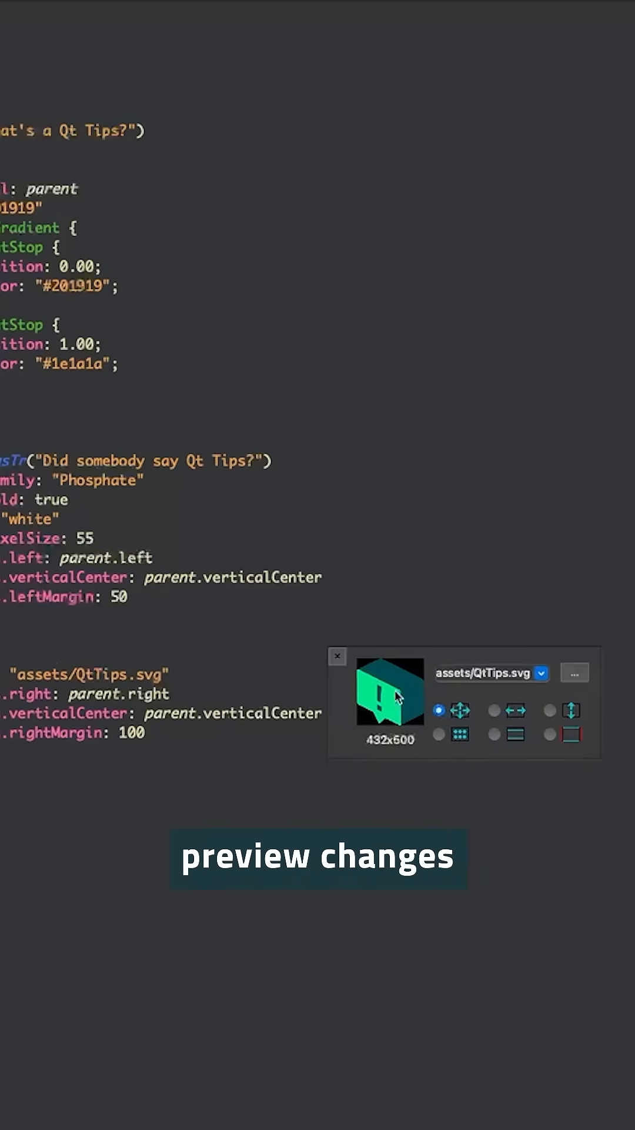
double_click(389, 690)
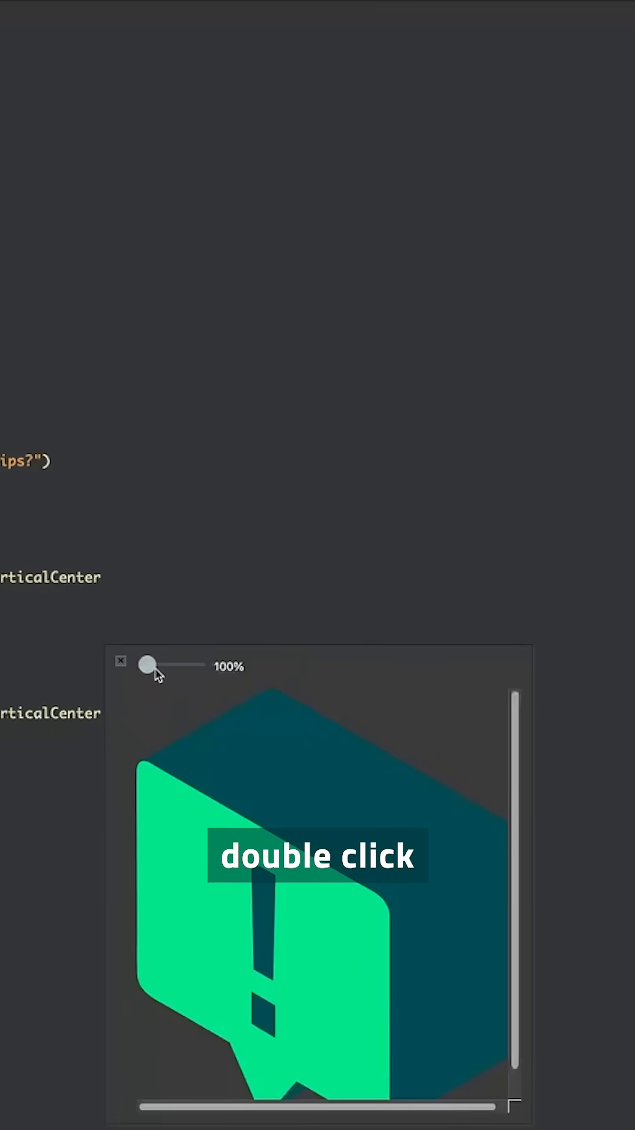
left_click_drag(148, 665, 162, 252)
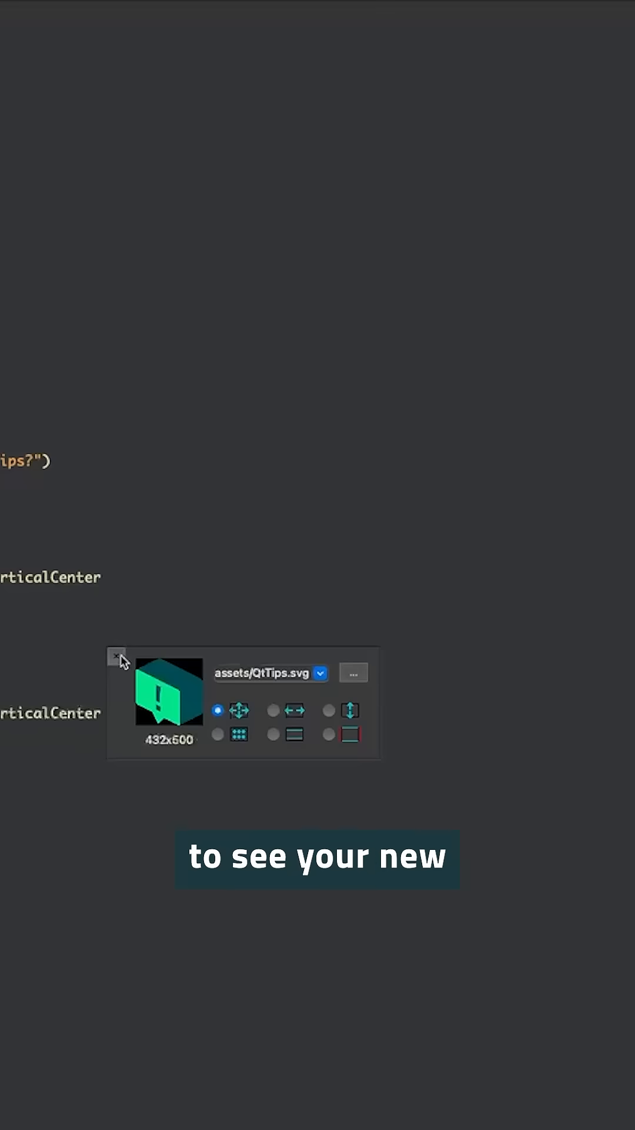
Enable 'Always show Qt Quick Toolbar' in Qt Quick QML/JS Editing preferences.
left_click(73, 16)
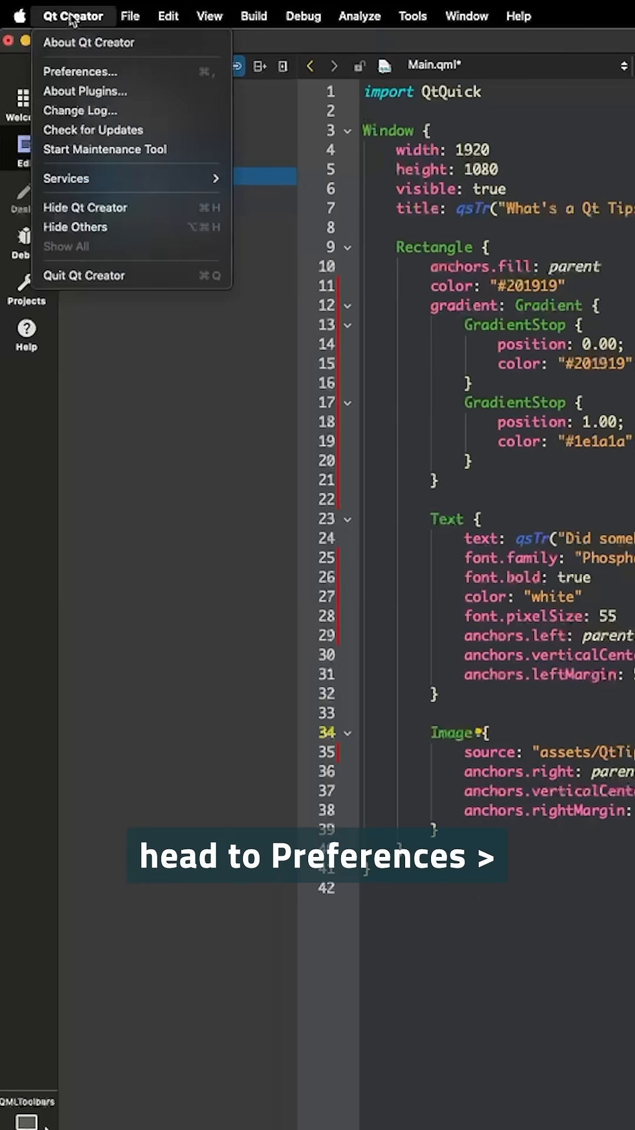
left_click(80, 71)
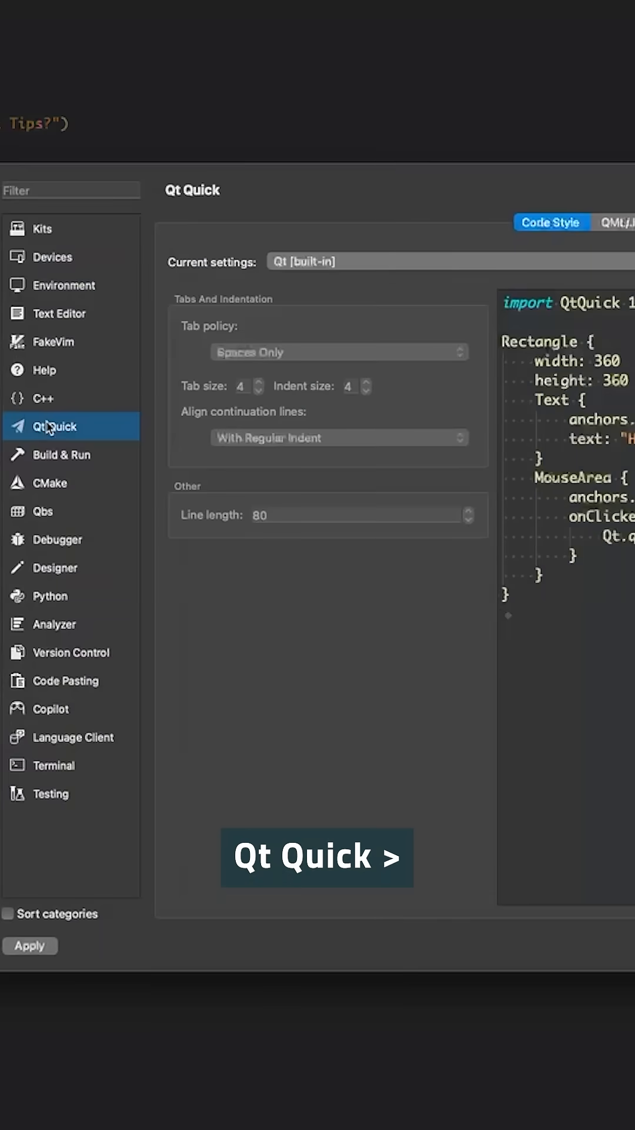
left_click(484, 222)
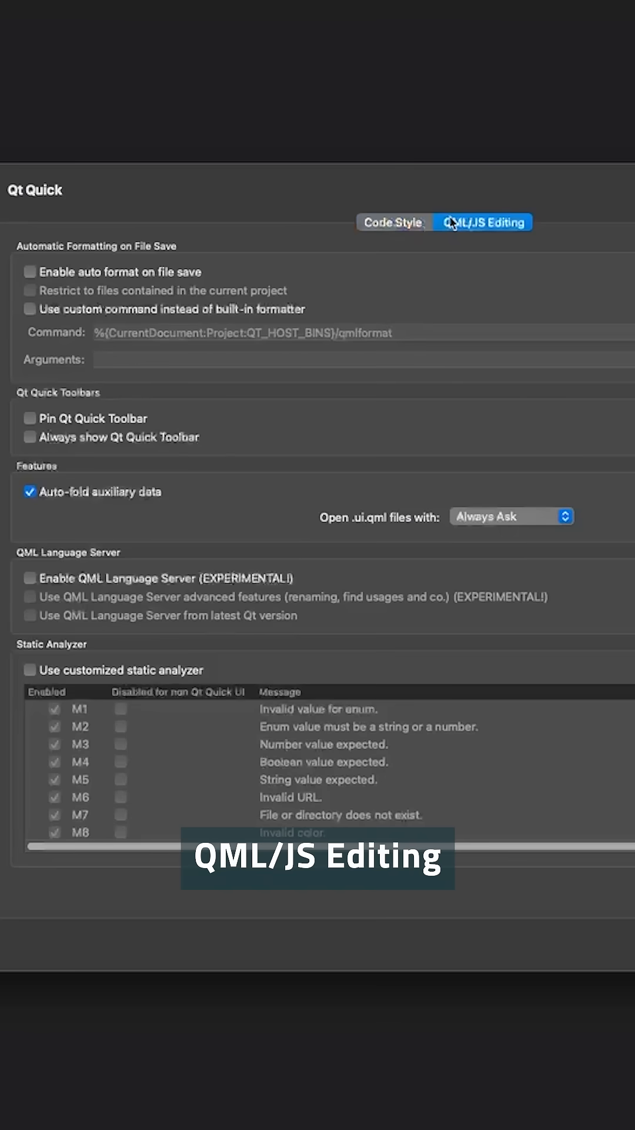
left_click(29, 425)
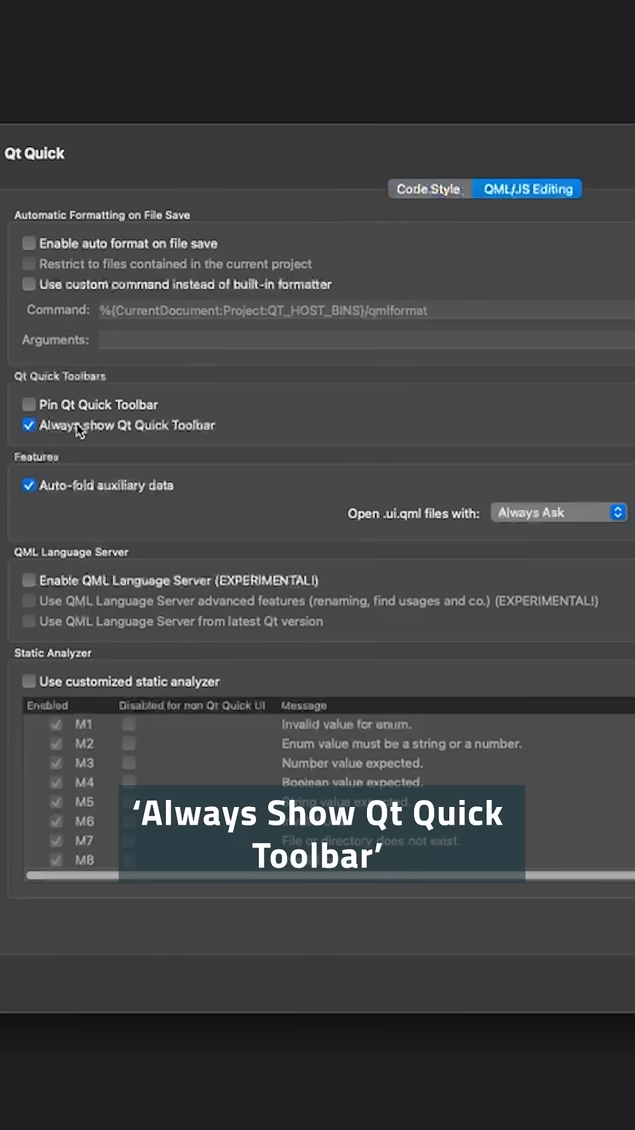